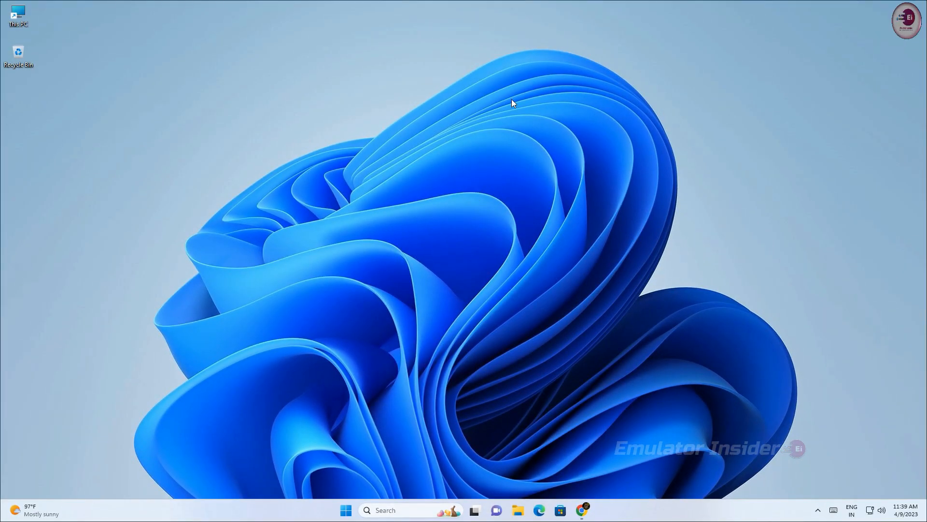
Browse the bignox.com homepage sections and return to the download offer at the top
{"action": "left_click", "coordinate": [582, 510]}
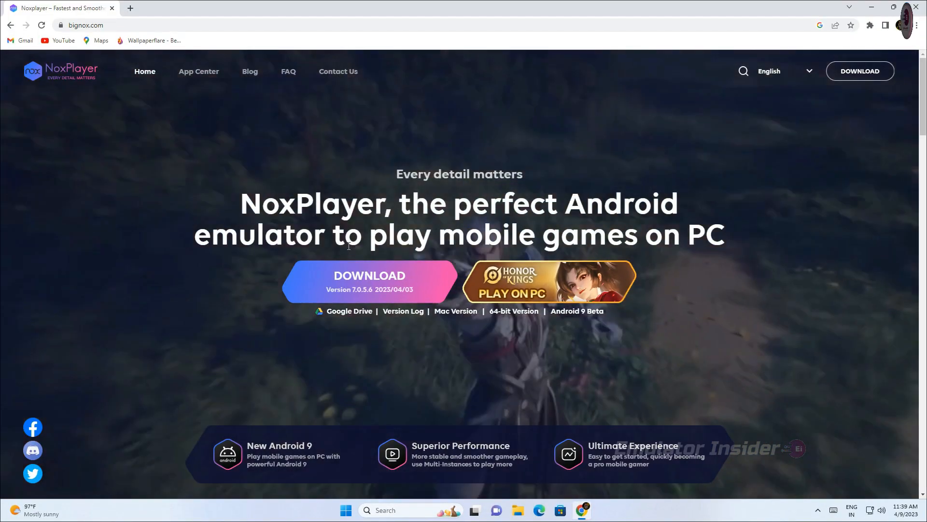
{"action": "double_click", "coordinate": [277, 203]}
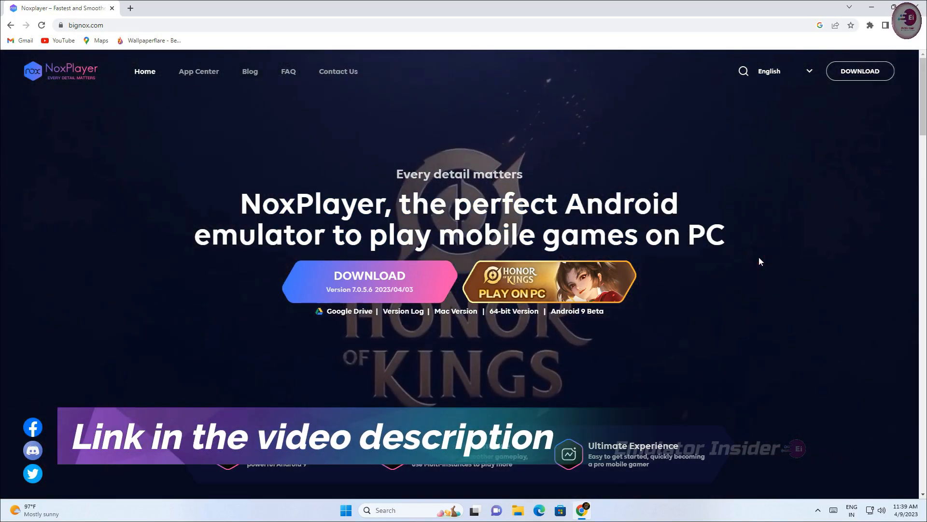
{"action": "scroll", "scroll_direction": "down", "scroll_amount": 3}
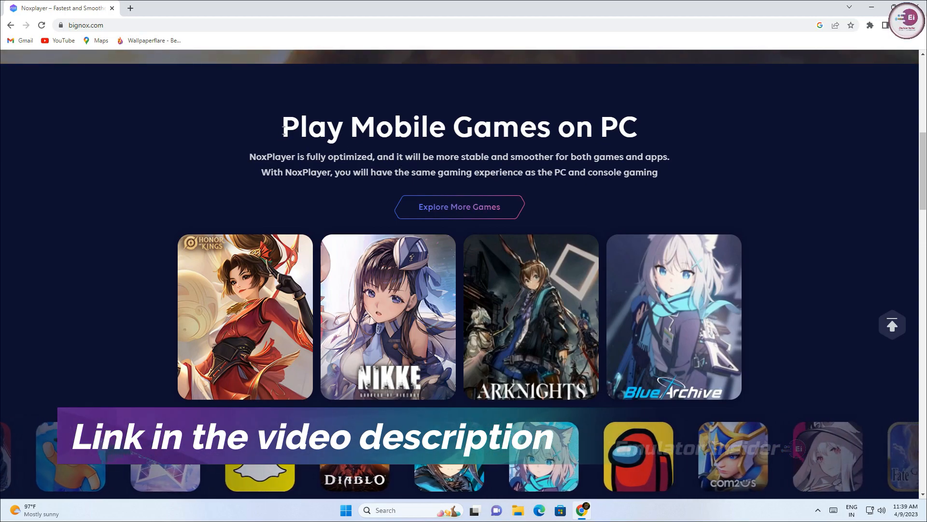
{"action": "scroll", "scroll_direction": "down", "scroll_amount": 3}
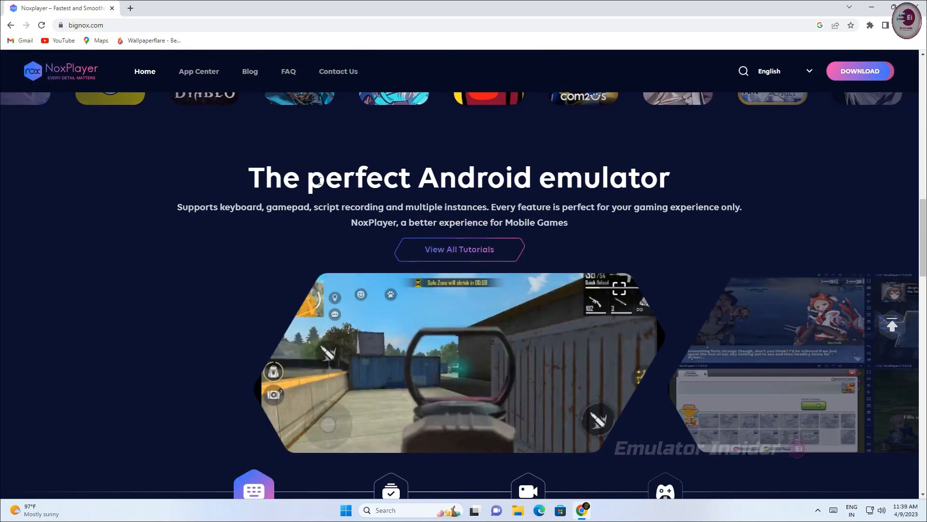
{"action": "scroll", "scroll_direction": "down", "scroll_amount": 3}
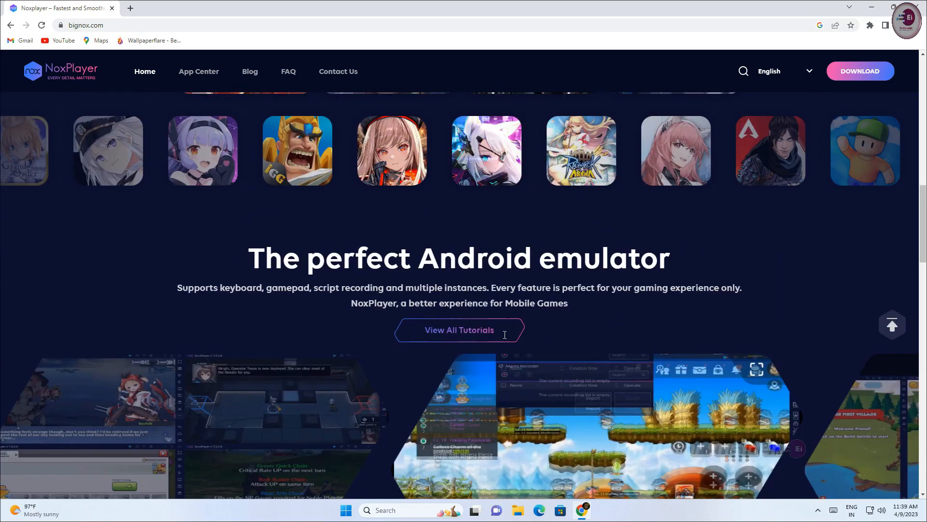
{"action": "scroll", "scroll_direction": "up", "scroll_amount": 3}
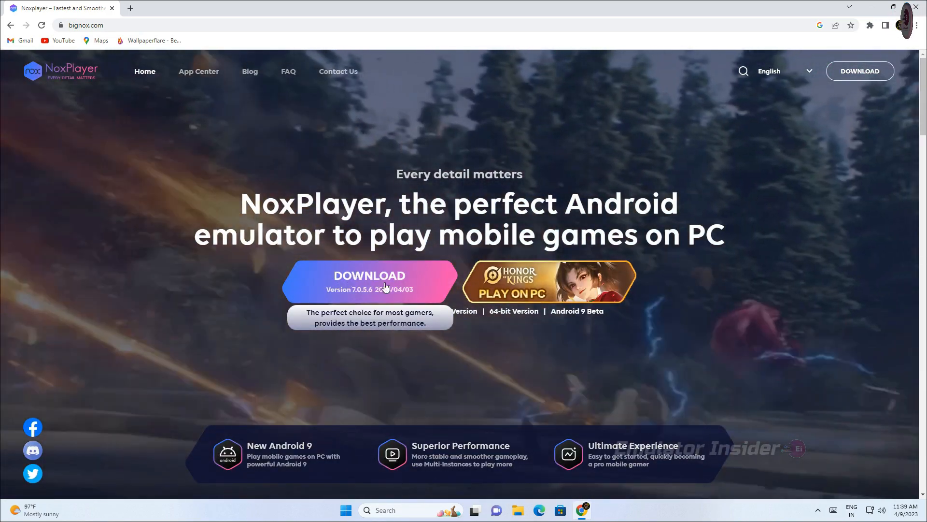
Download nox_setup_v7.0.5.6_full_intl.exe and view it in chrome://downloads
{"action": "left_click", "coordinate": [369, 275]}
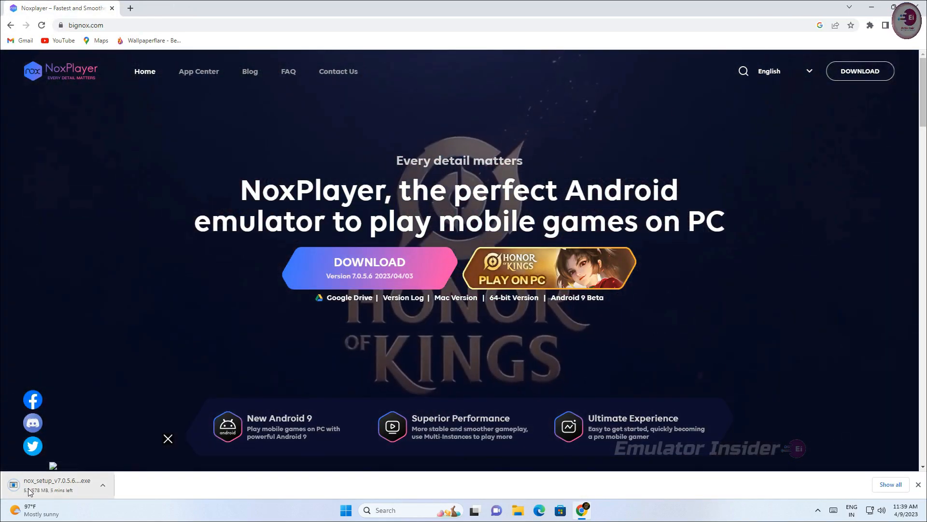
{"action": "left_click", "coordinate": [889, 484]}
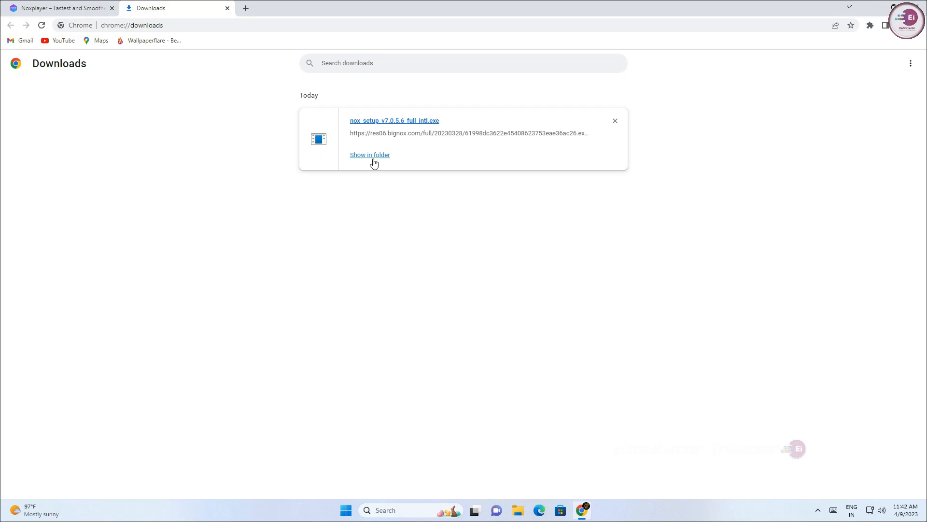
Reveal the nox_setup file in the Downloads folder and select it
{"action": "left_click", "coordinate": [369, 154]}
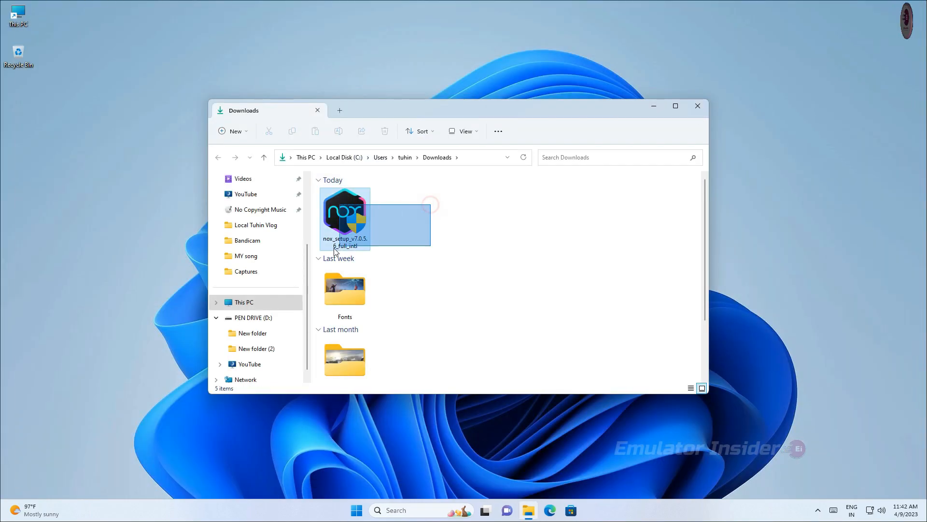
{"action": "left_click", "coordinate": [343, 215]}
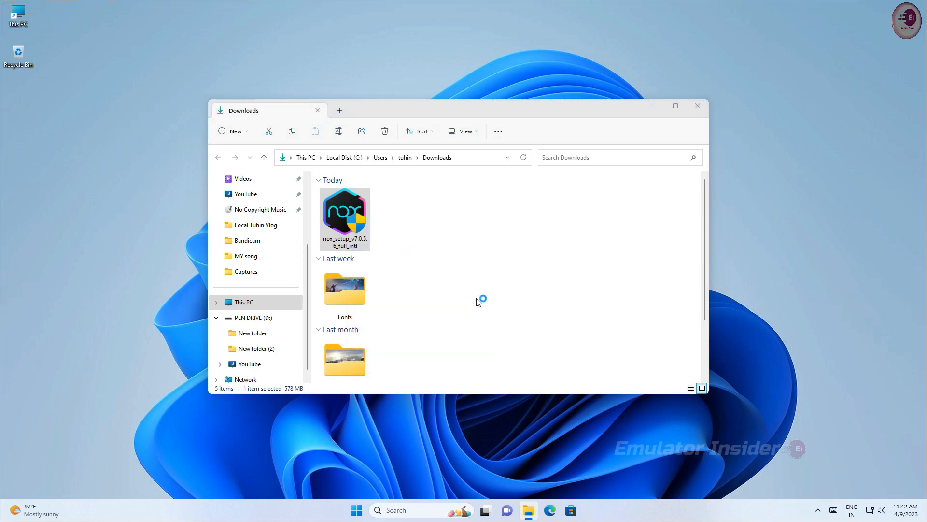
{"action": "mouse_move", "coordinate": [438, 337]}
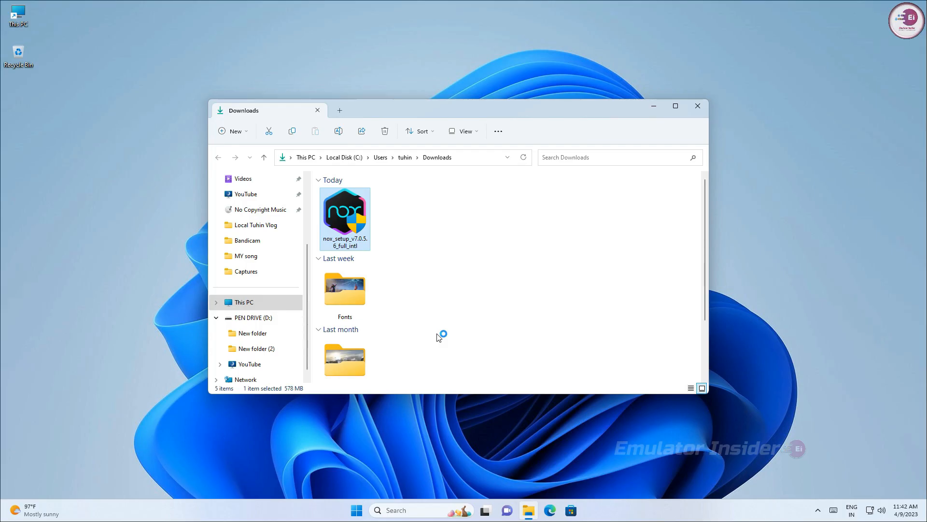
Run the setup, check the Custom install path, and install NoxPlayer 7.0.5.6 to the default location
{"action": "double_click", "coordinate": [344, 218]}
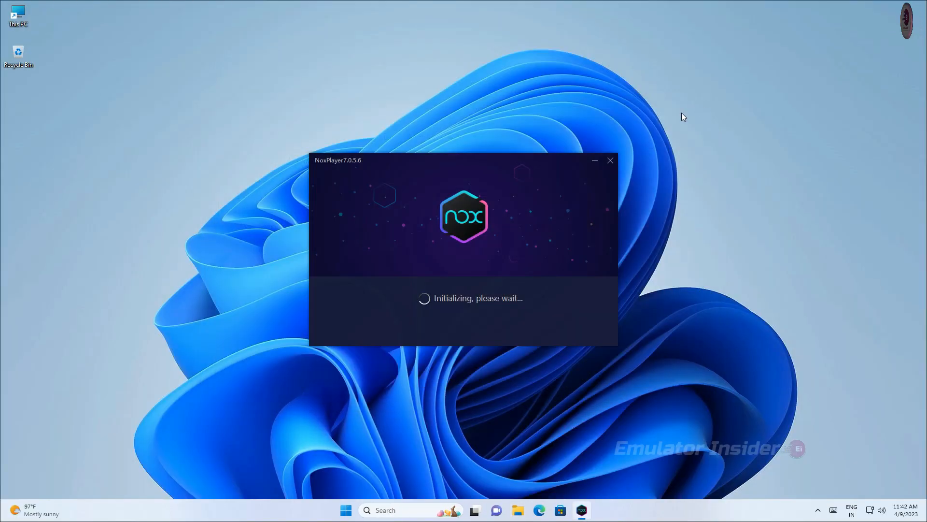
{"action": "mouse_move", "coordinate": [666, 124]}
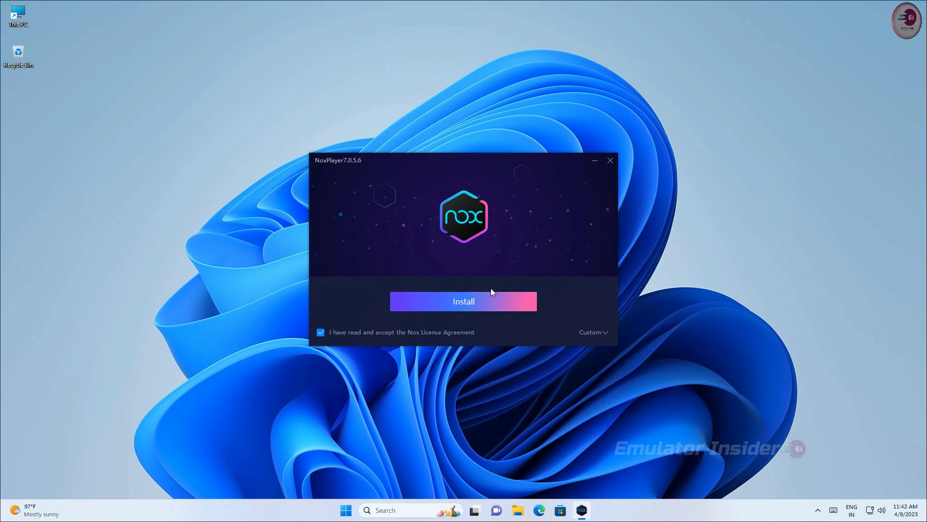
{"action": "left_click", "coordinate": [590, 331]}
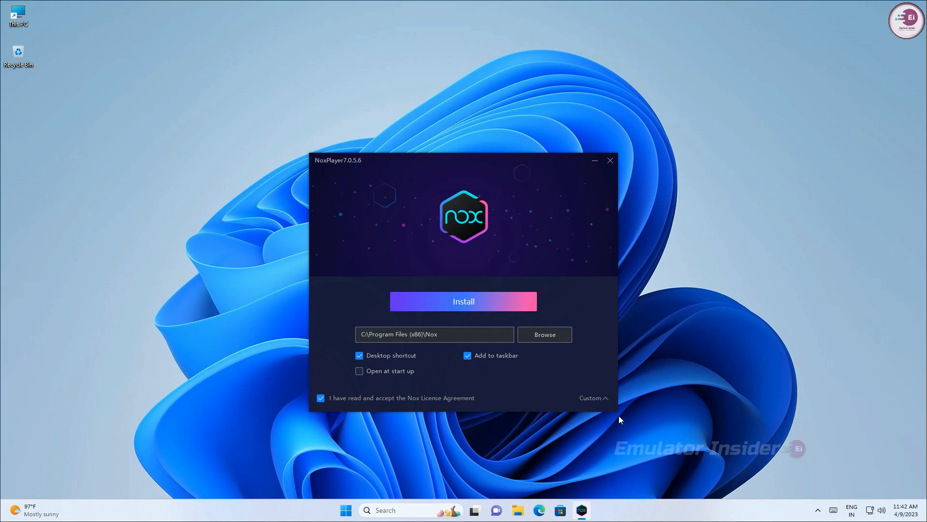
{"action": "left_click", "coordinate": [593, 397]}
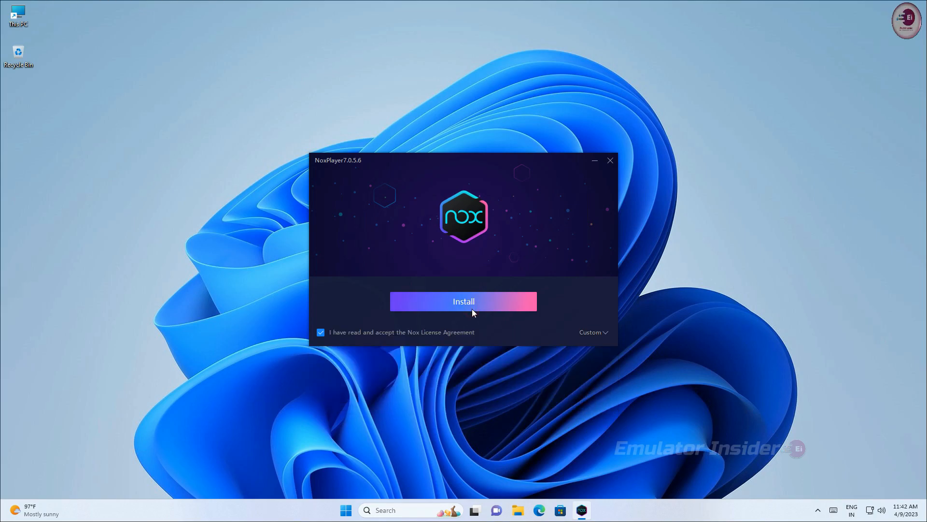
{"action": "left_click", "coordinate": [463, 301]}
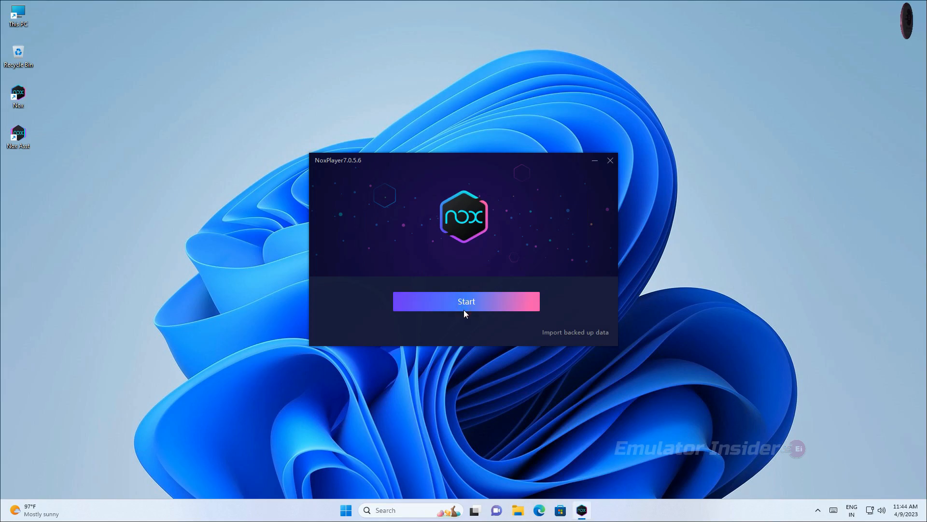
Start NoxPlayer and wait on its Android home screen until the Play Store app appears
{"action": "left_click", "coordinate": [465, 301]}
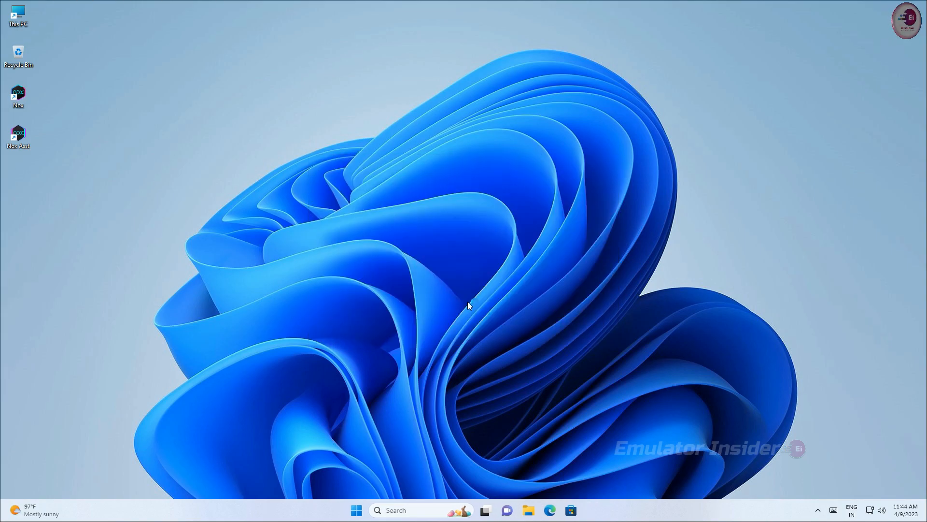
{"action": "double_click", "coordinate": [17, 94]}
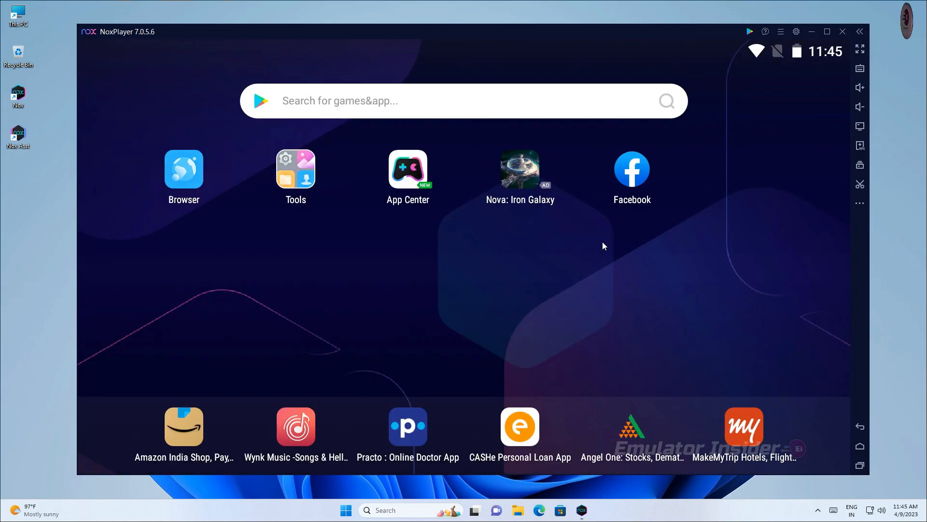
{"action": "left_click", "coordinate": [264, 246]}
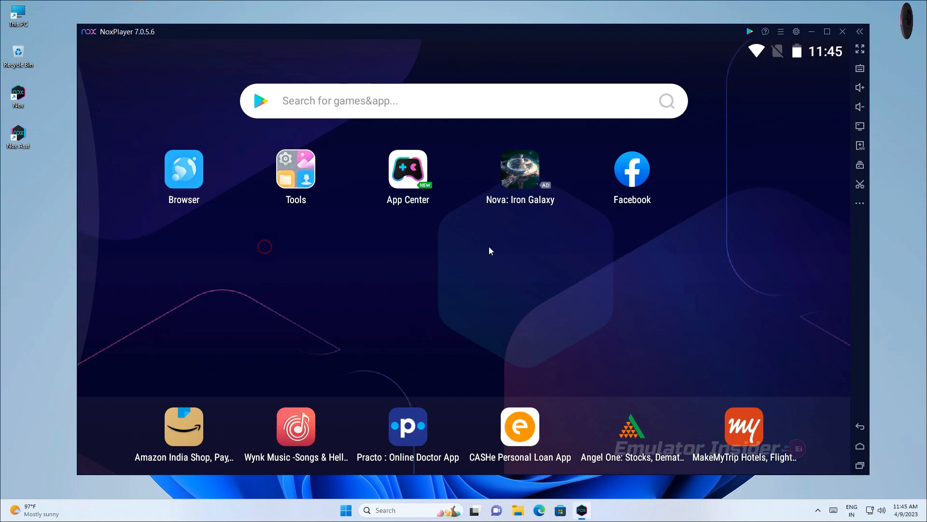
{"action": "left_click", "coordinate": [295, 168]}
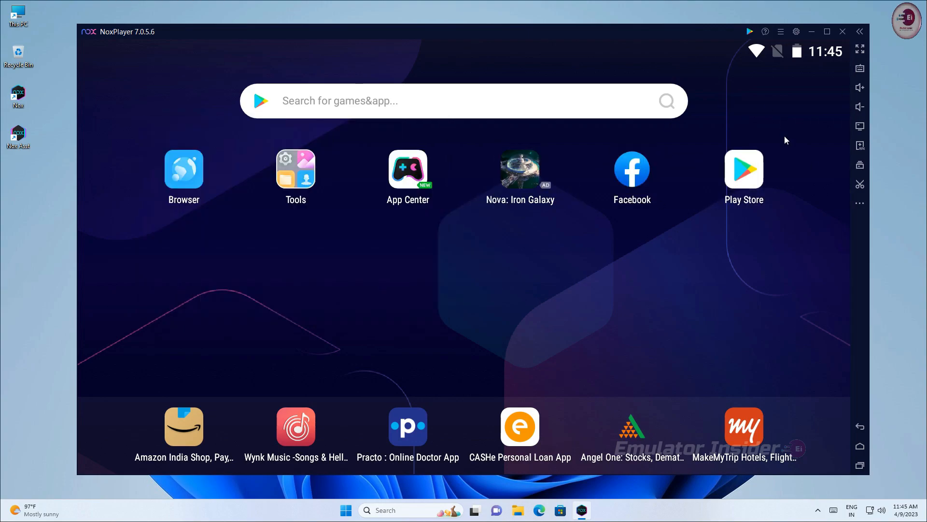
{"action": "left_click", "coordinate": [295, 171]}
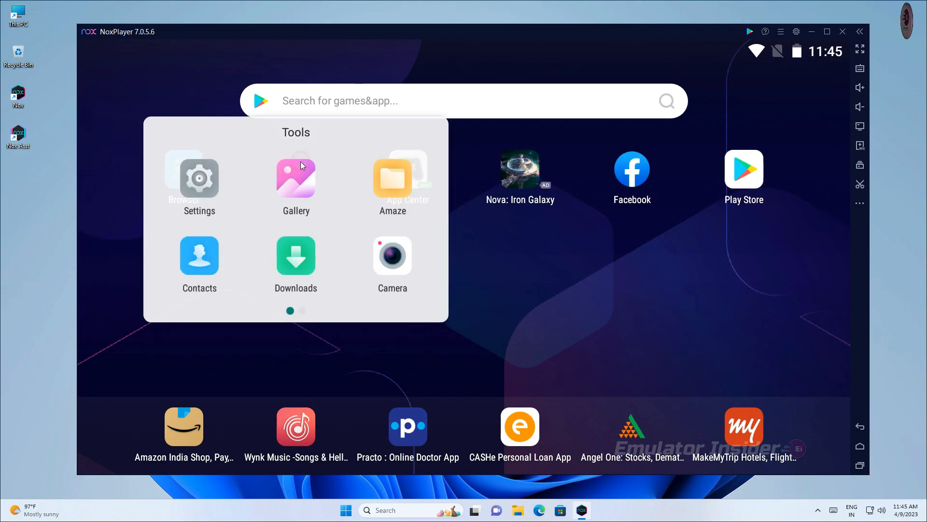
{"action": "left_click", "coordinate": [199, 177]}
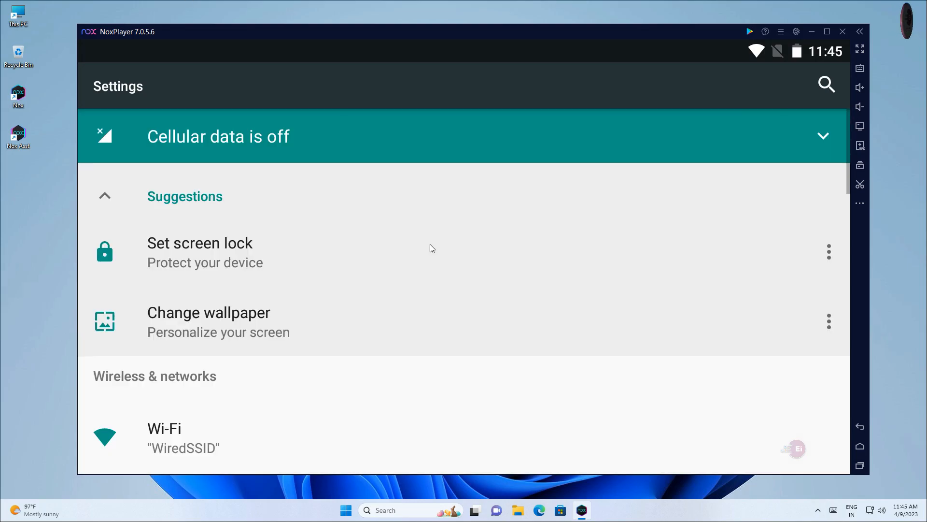
{"action": "scroll", "scroll_direction": "down", "scroll_amount": 3}
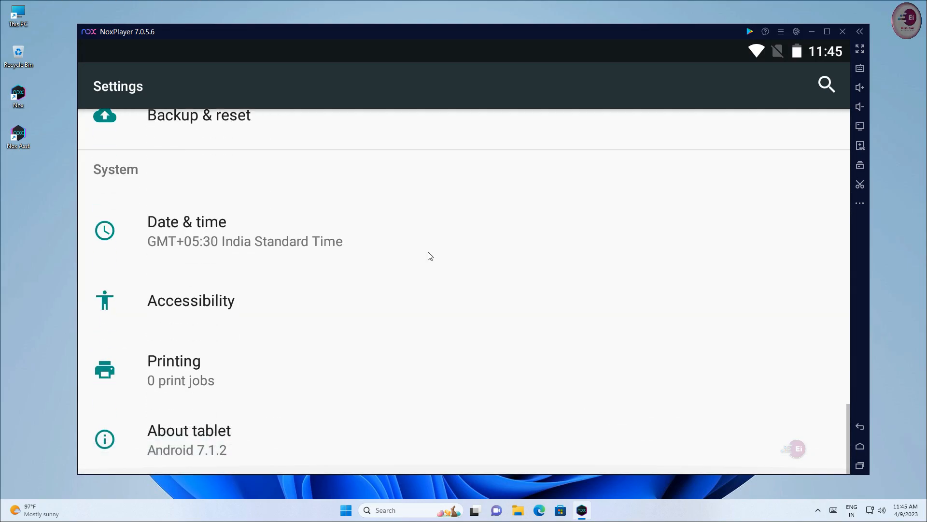
{"action": "left_click", "coordinate": [188, 429]}
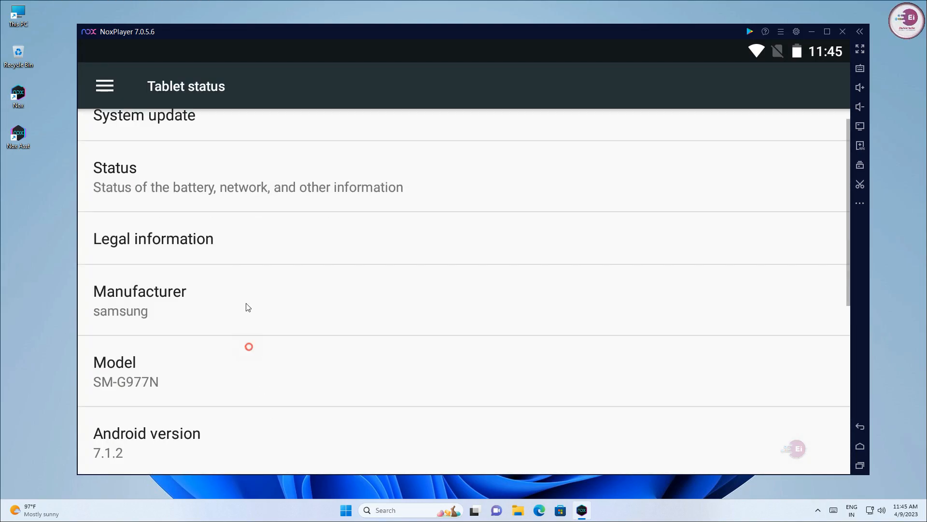
{"action": "scroll", "scroll_direction": "down", "scroll_amount": 3}
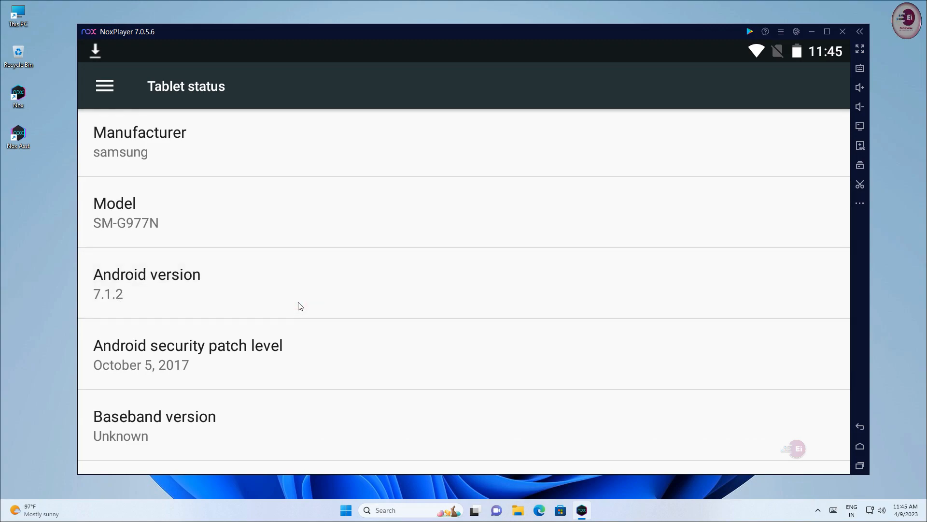
{"action": "mouse_move", "coordinate": [141, 302]}
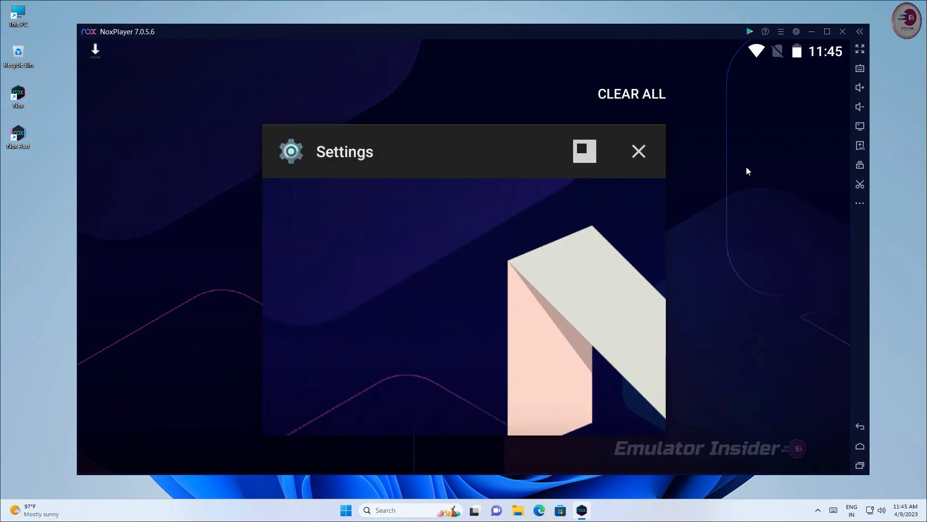
{"action": "left_click", "coordinate": [639, 151]}
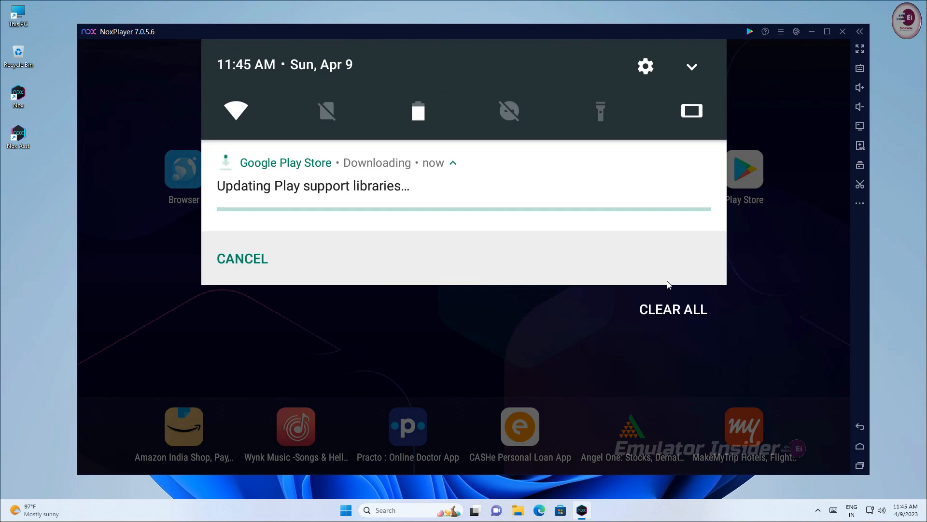
{"action": "left_click", "coordinate": [453, 163]}
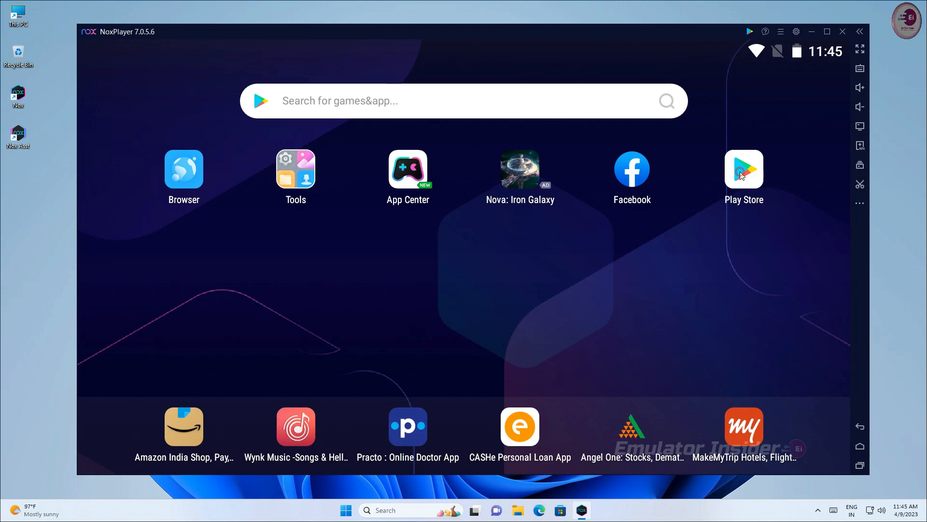
Sign in to Google Play with the Google account inside NoxPlayer
{"action": "left_click", "coordinate": [744, 170]}
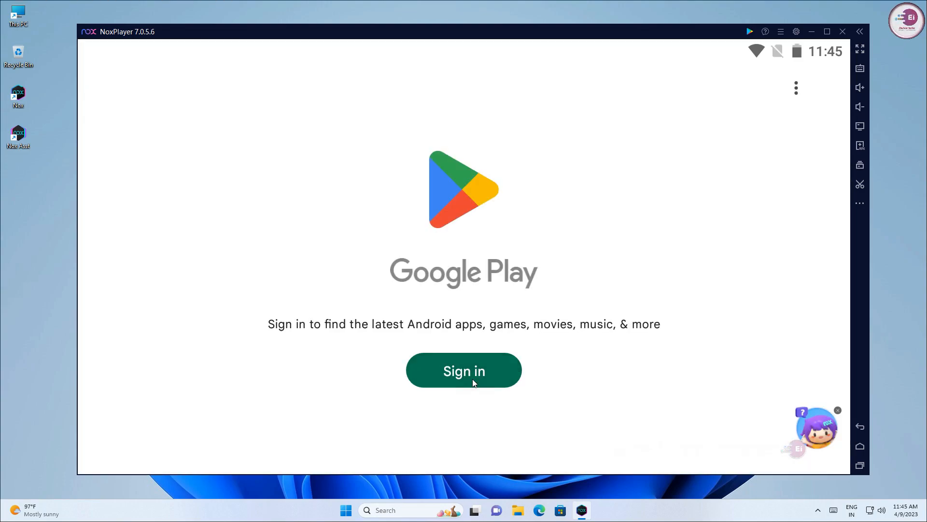
{"action": "left_click", "coordinate": [463, 370]}
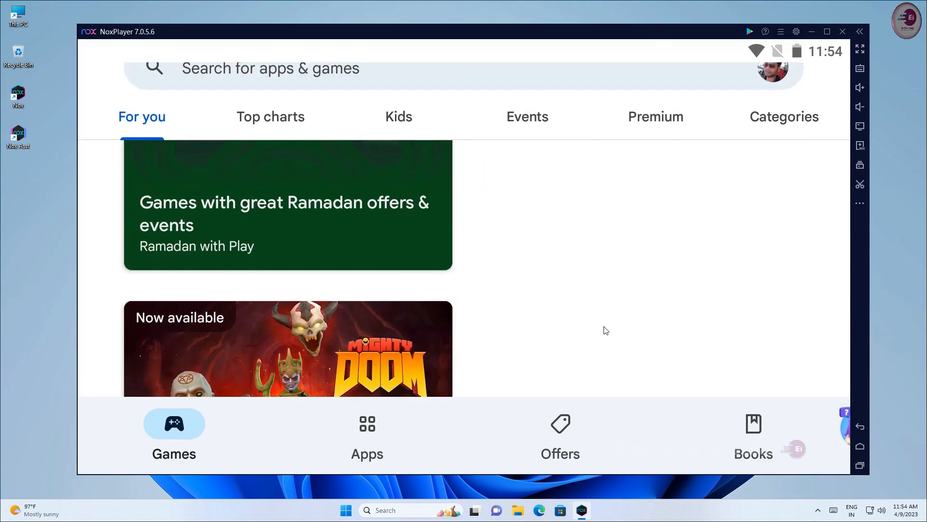
Browse the For you recommendations to reach the Hill Climb Racing 2 store page
{"action": "scroll", "scroll_direction": "up", "scroll_amount": 3}
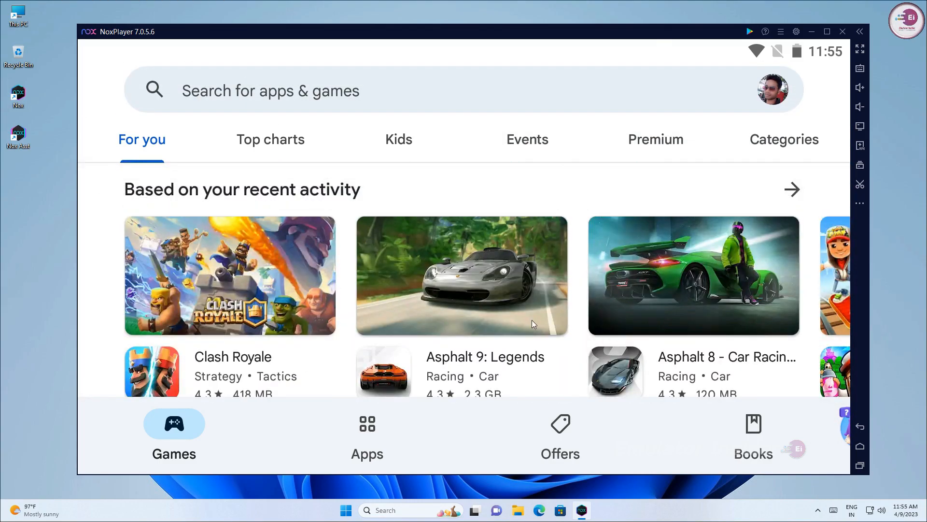
{"action": "scroll", "scroll_direction": "down", "scroll_amount": 3}
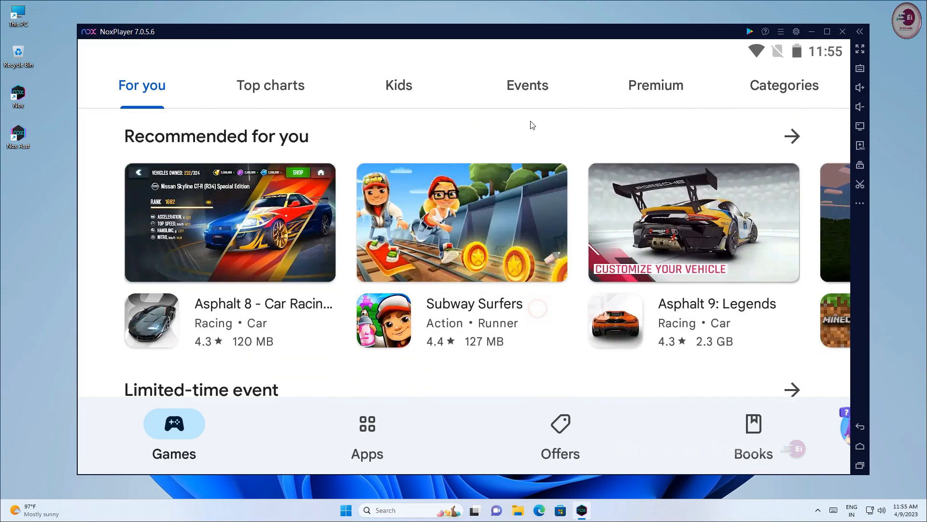
{"action": "scroll", "scroll_direction": "down", "scroll_amount": 3}
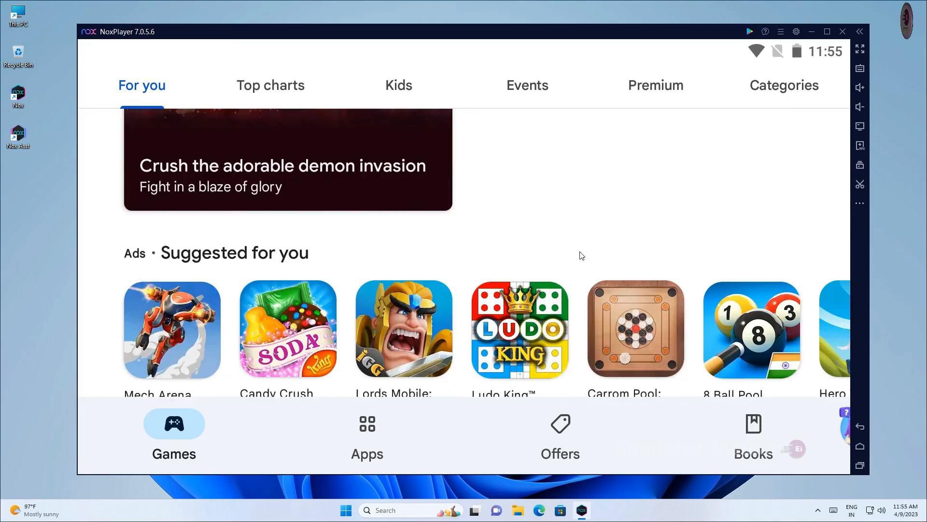
{"action": "scroll", "scroll_direction": "up", "scroll_amount": 3}
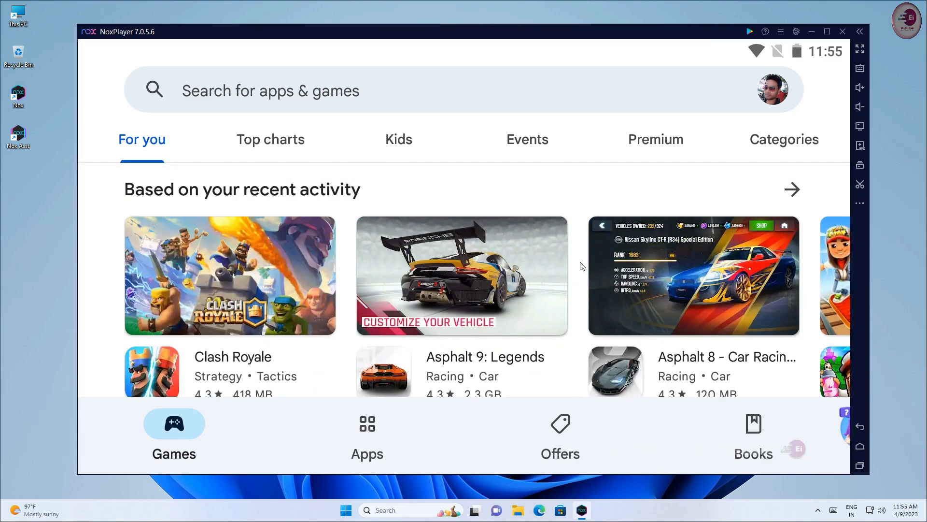
{"action": "scroll", "scroll_direction": "left", "scroll_amount": 3}
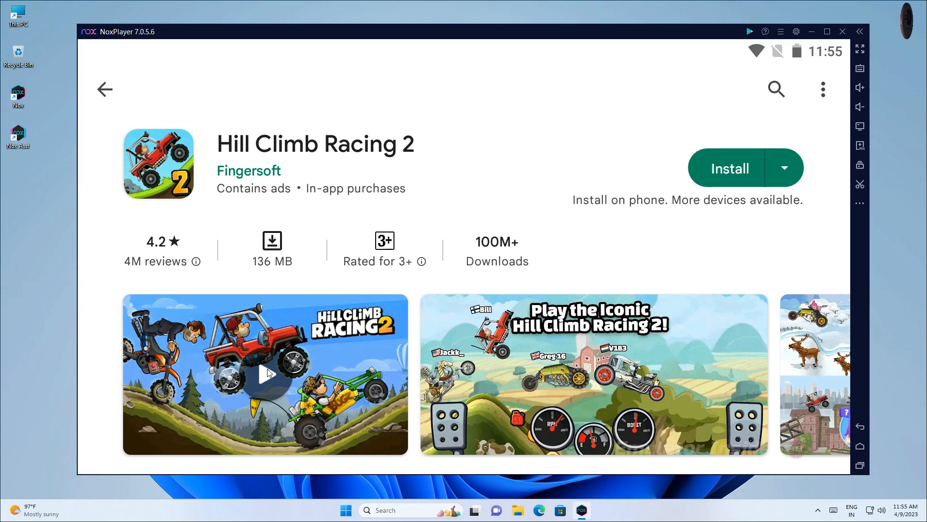
Install Hill Climb Racing 2 until Play is offered, then view the recent-apps overview
{"action": "left_click", "coordinate": [731, 168]}
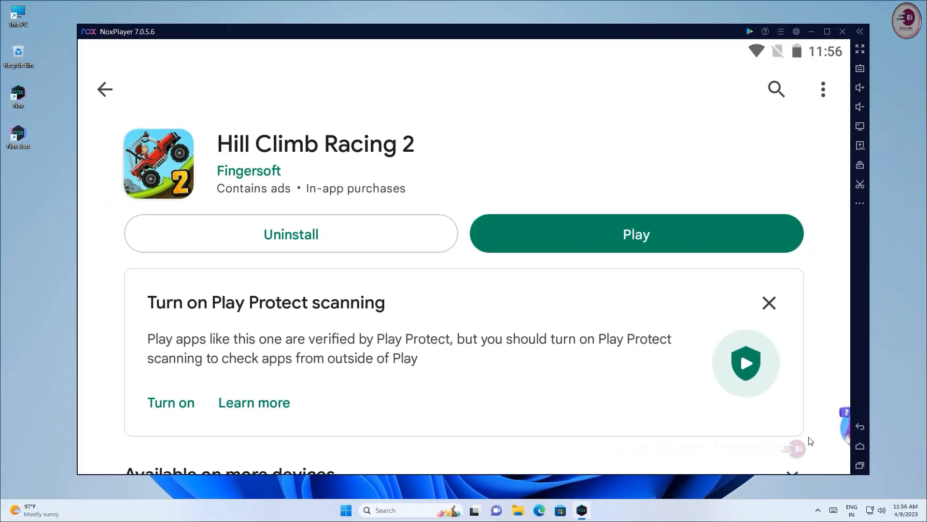
{"action": "left_click", "coordinate": [860, 464]}
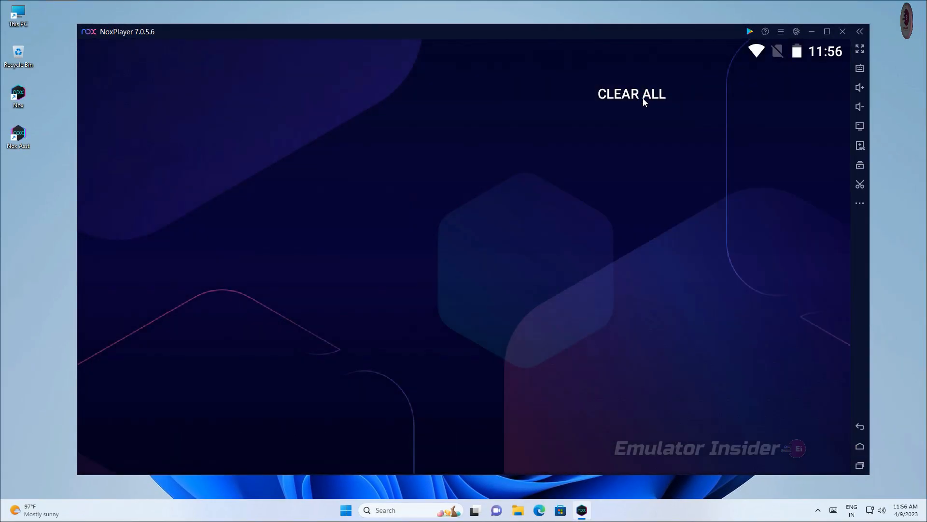